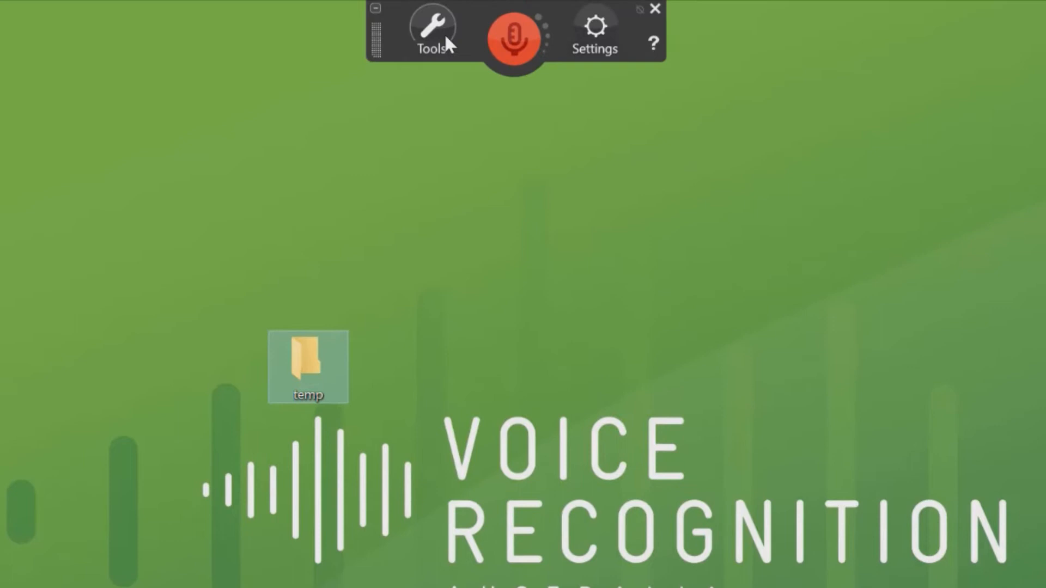
mouse_move(432, 30)
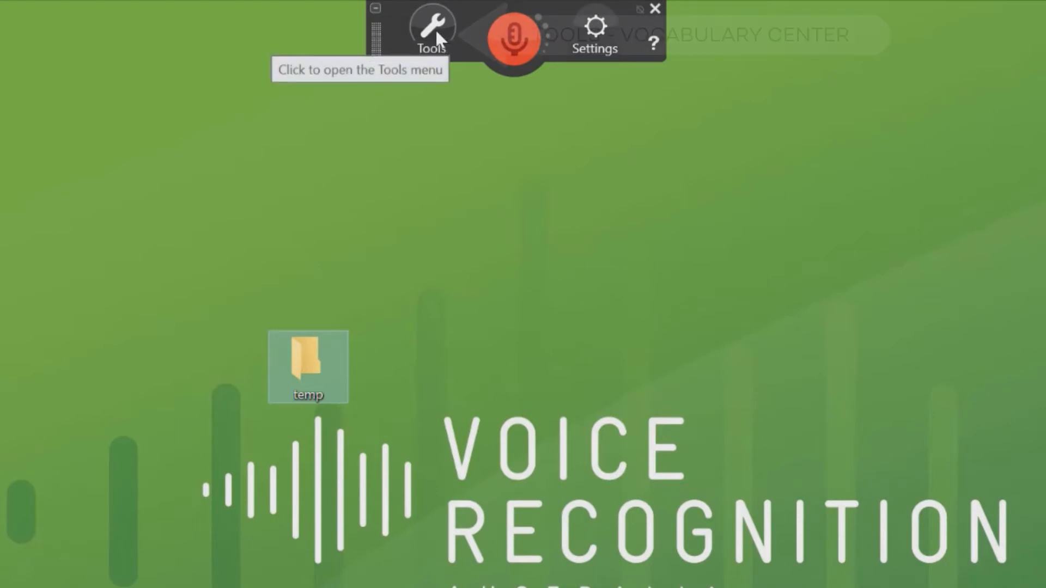
Export the custom word and phrase list as vocab.txt into Desktop\temp
left_click(431, 30)
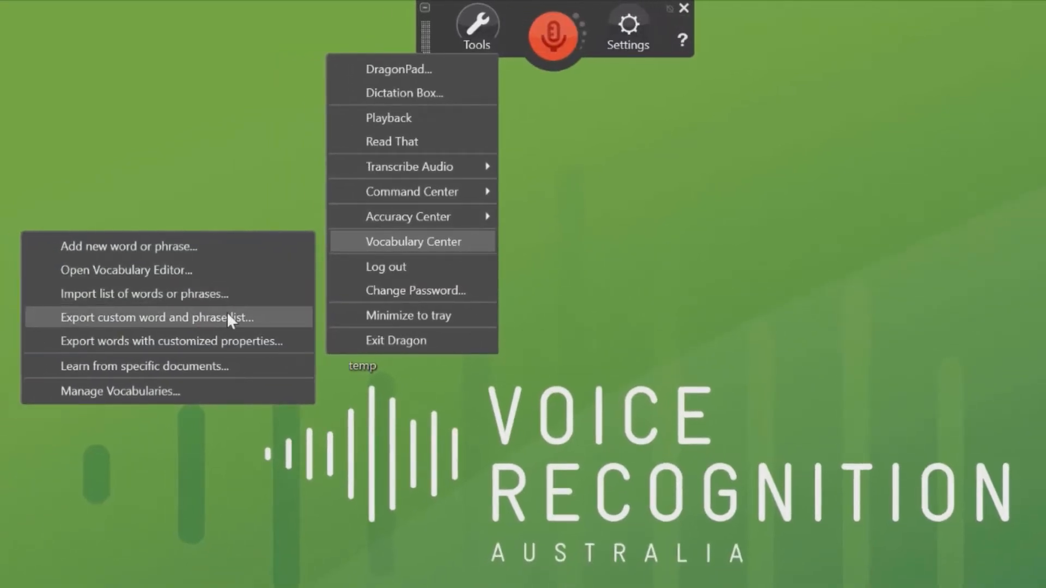
left_click(152, 317)
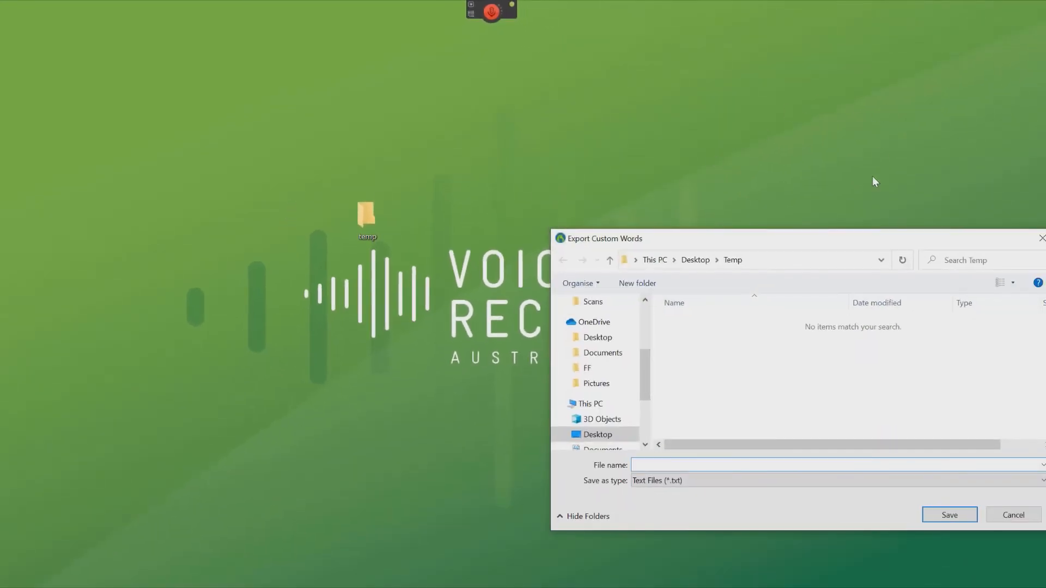
mouse_move(651, 339)
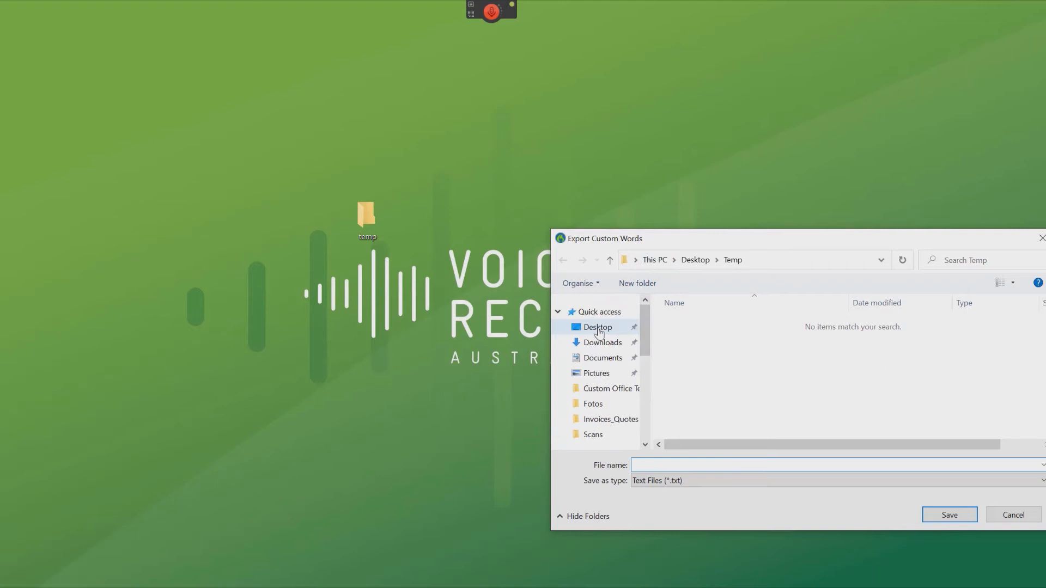
left_click(596, 327)
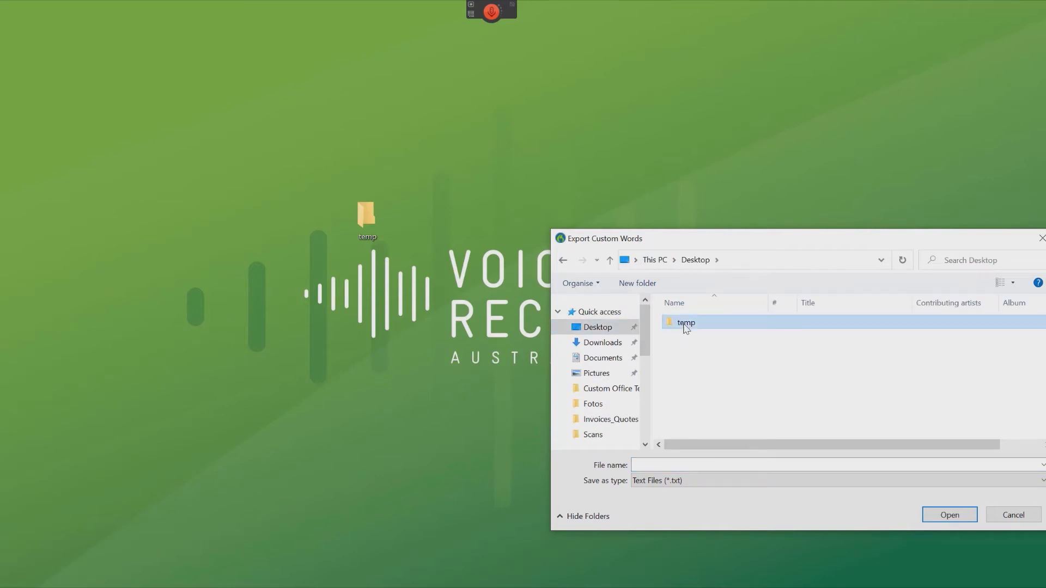
double_click(686, 322)
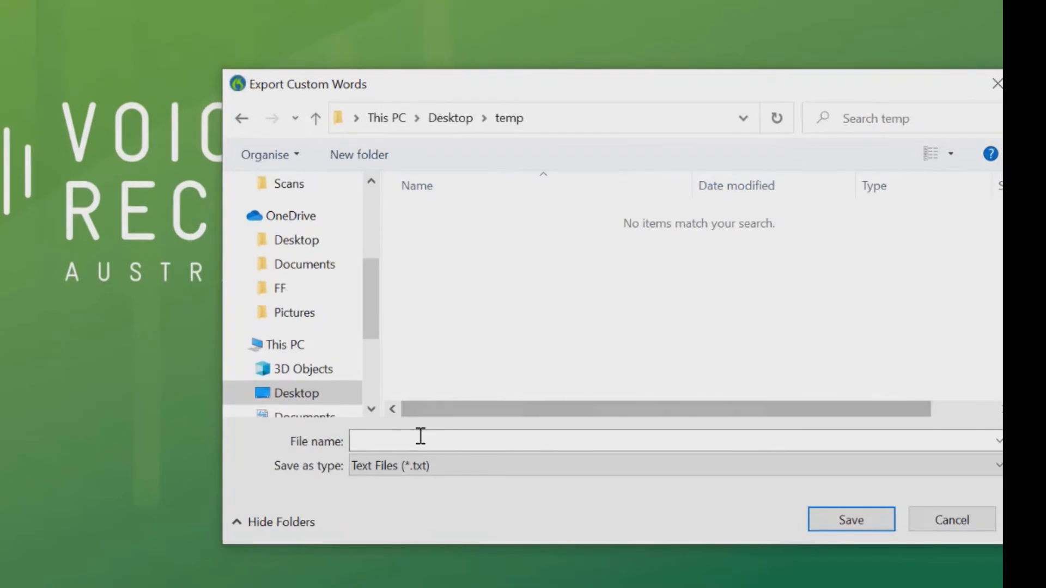
left_click(600, 441)
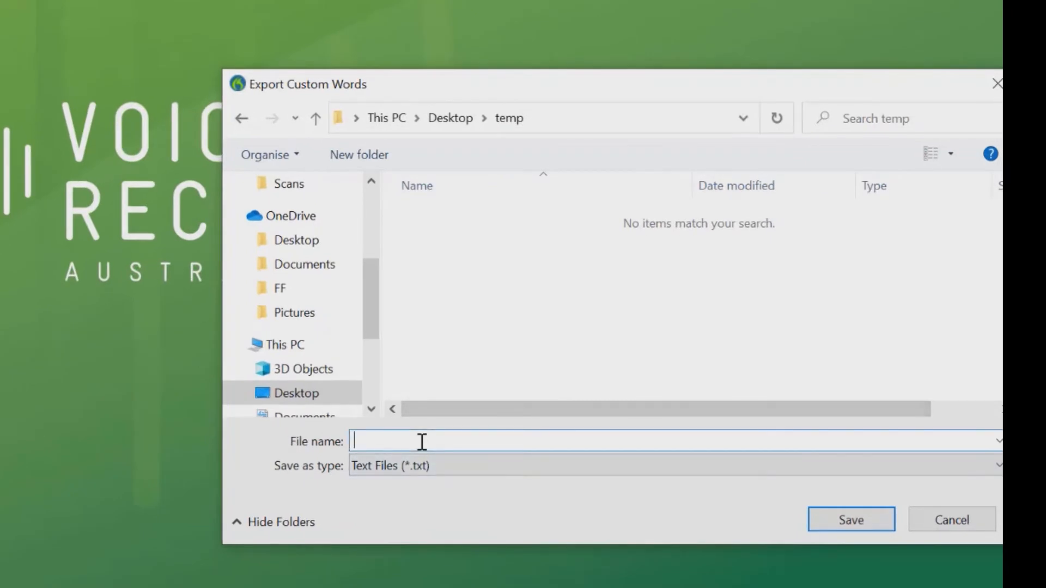
type("voca")
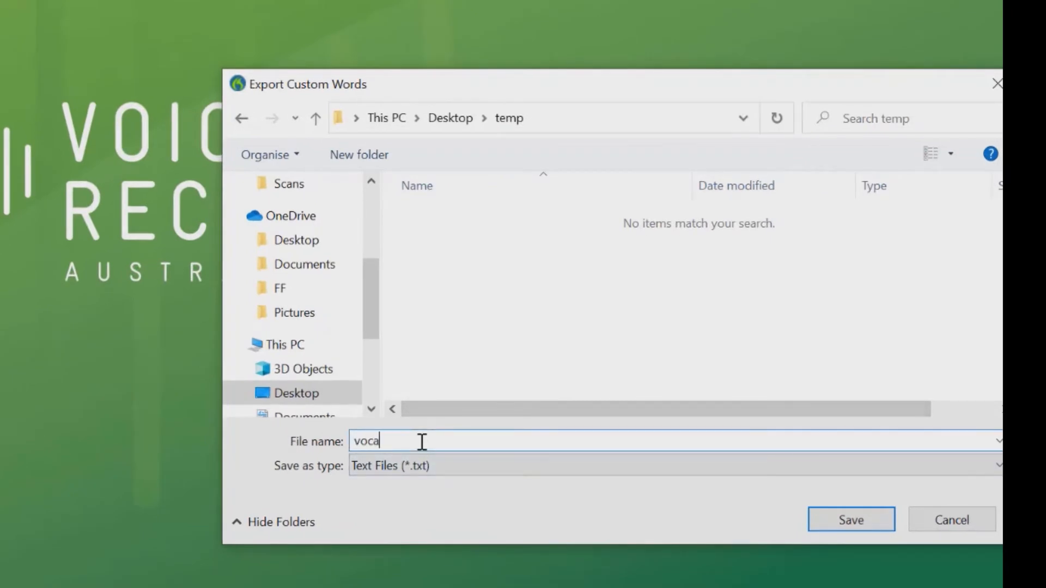
left_click(850, 519)
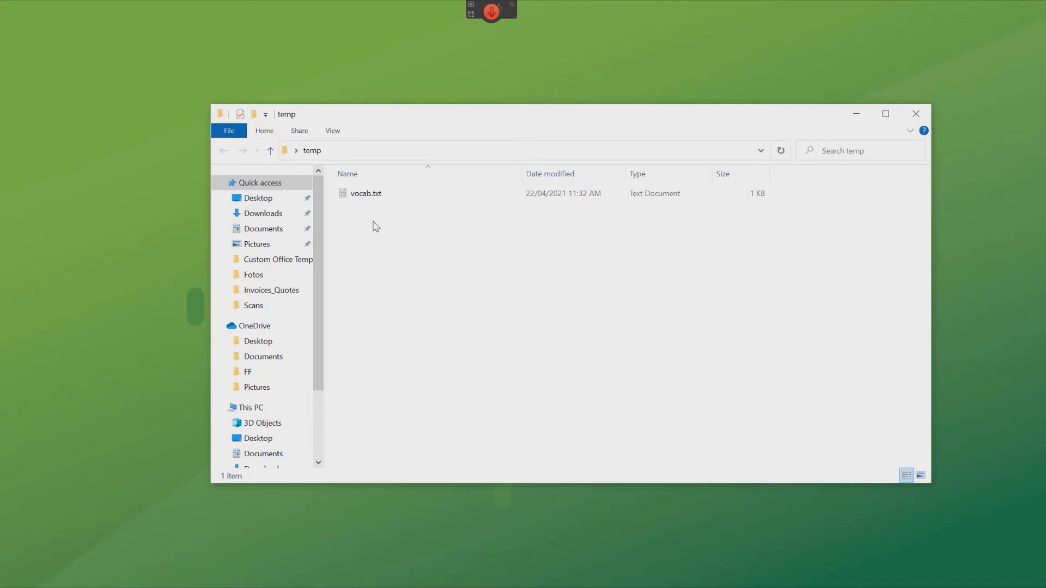
mouse_move(372, 217)
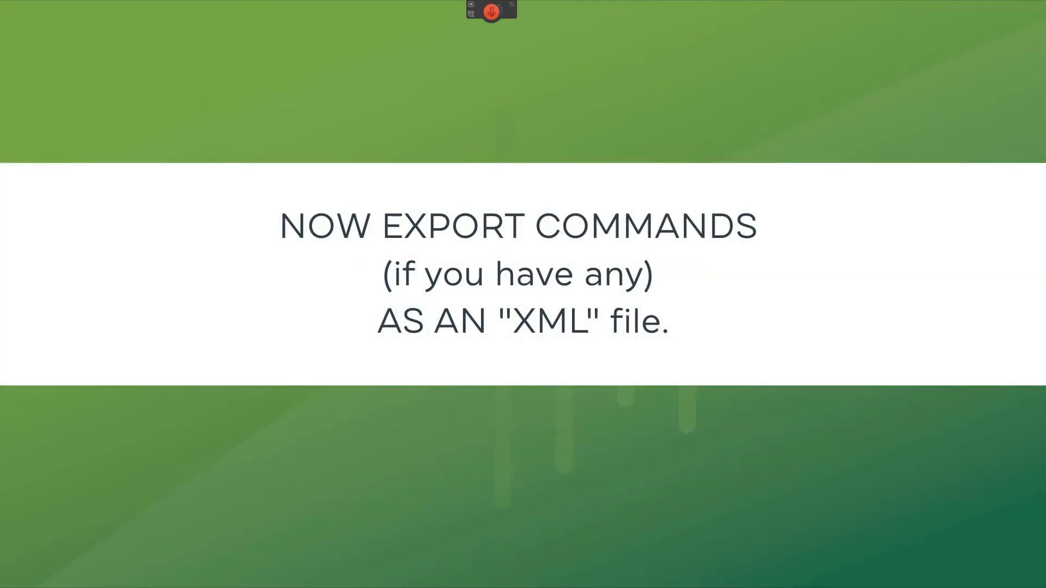
Open the Command Browser from Tools > Command Center
left_click(476, 33)
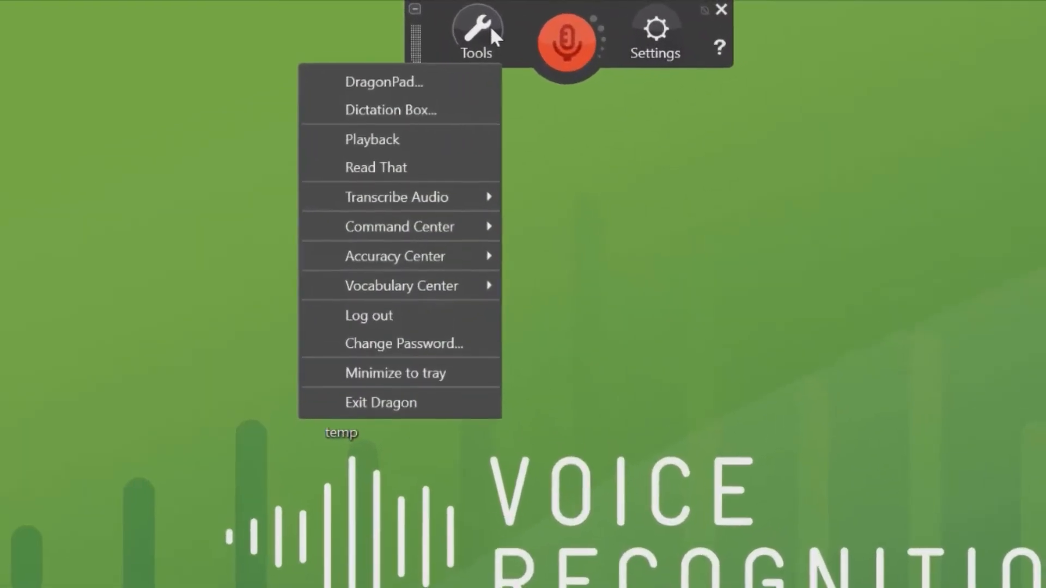
mouse_move(401, 288)
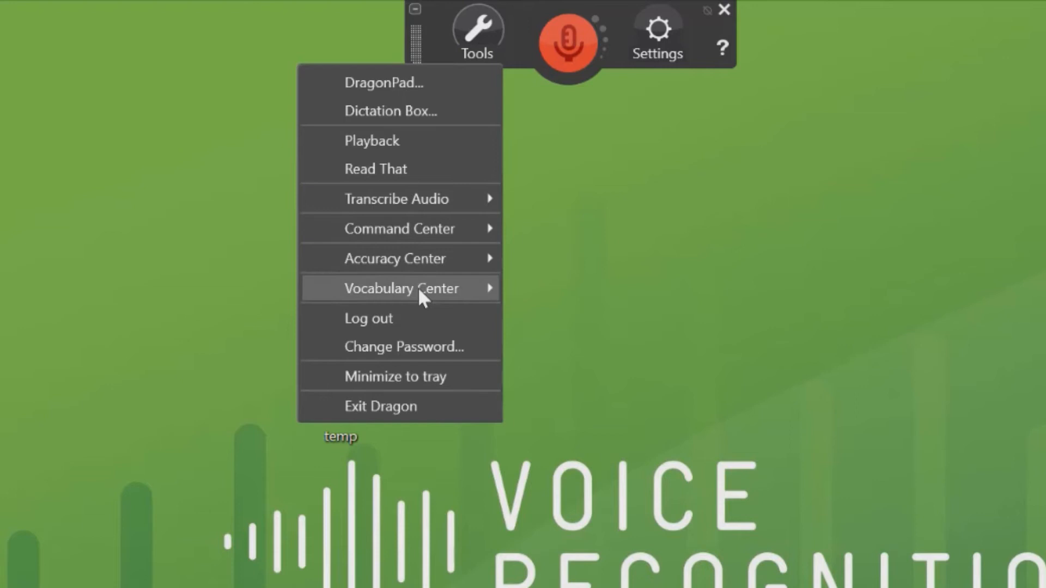
left_click(399, 228)
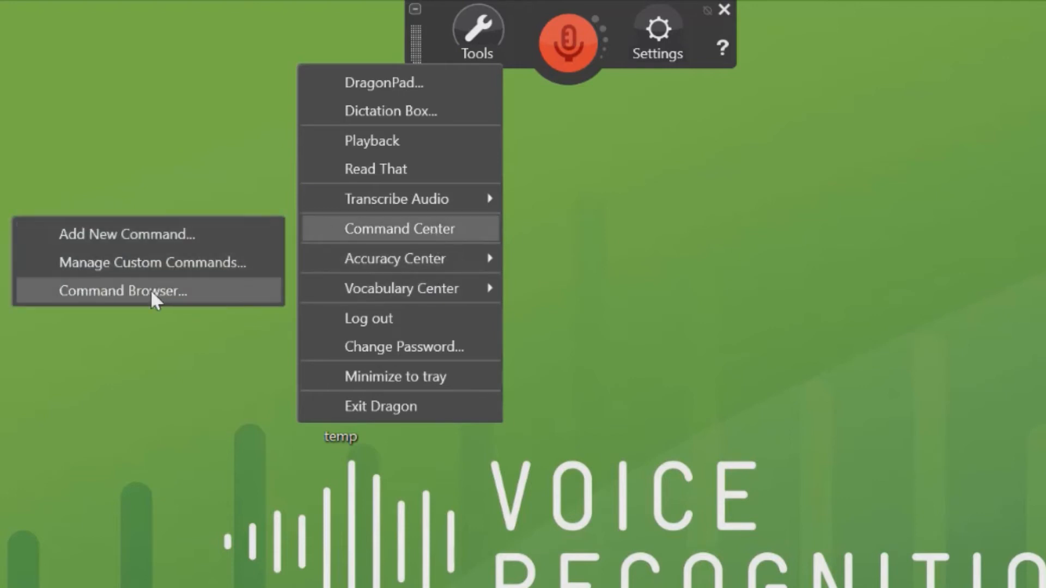
left_click(121, 291)
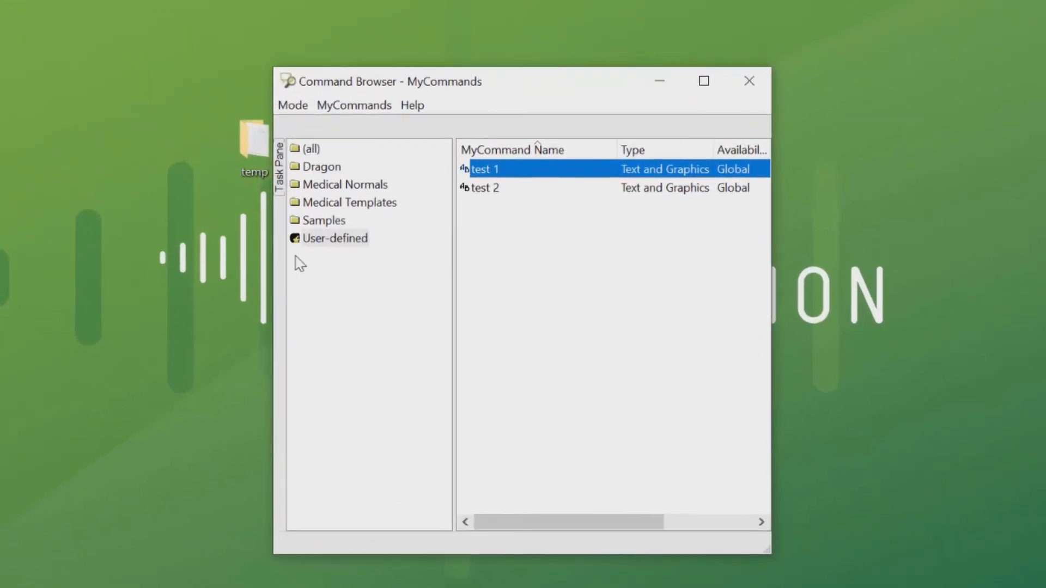
Show user-defined commands, select test 1 and test 2, and start the export
left_click(335, 238)
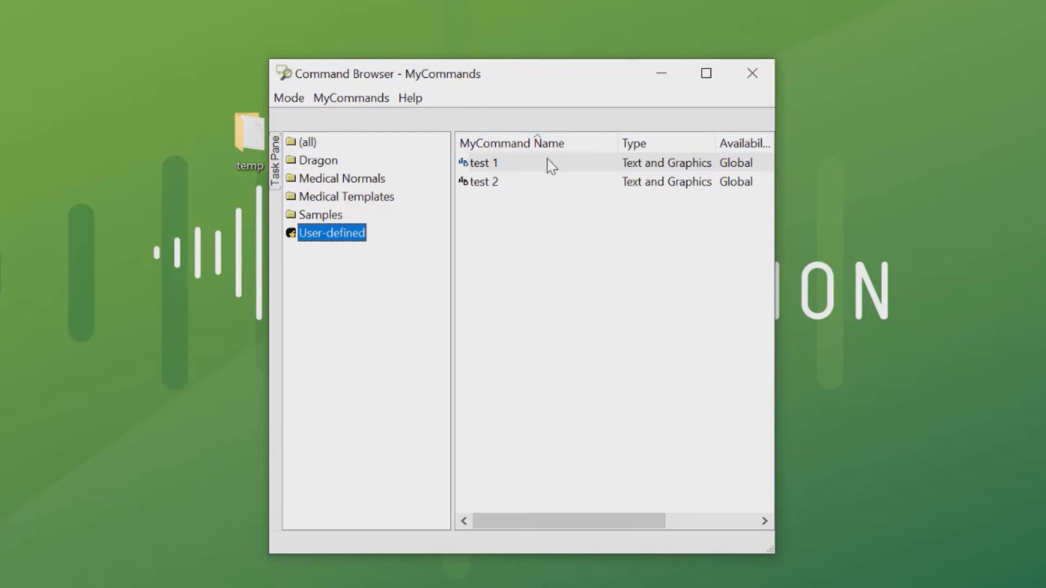
left_click(484, 163)
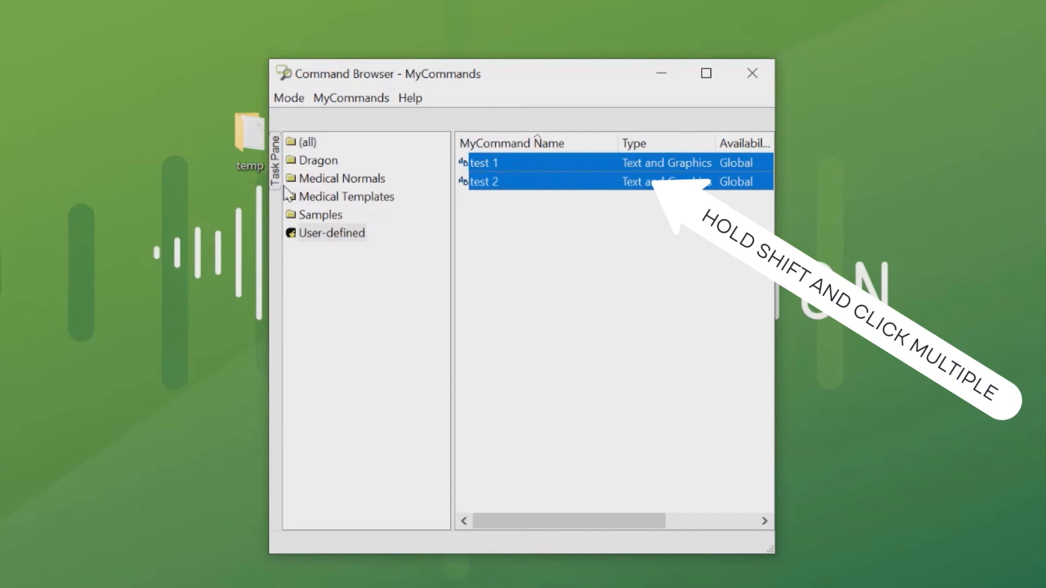
left_click(274, 160)
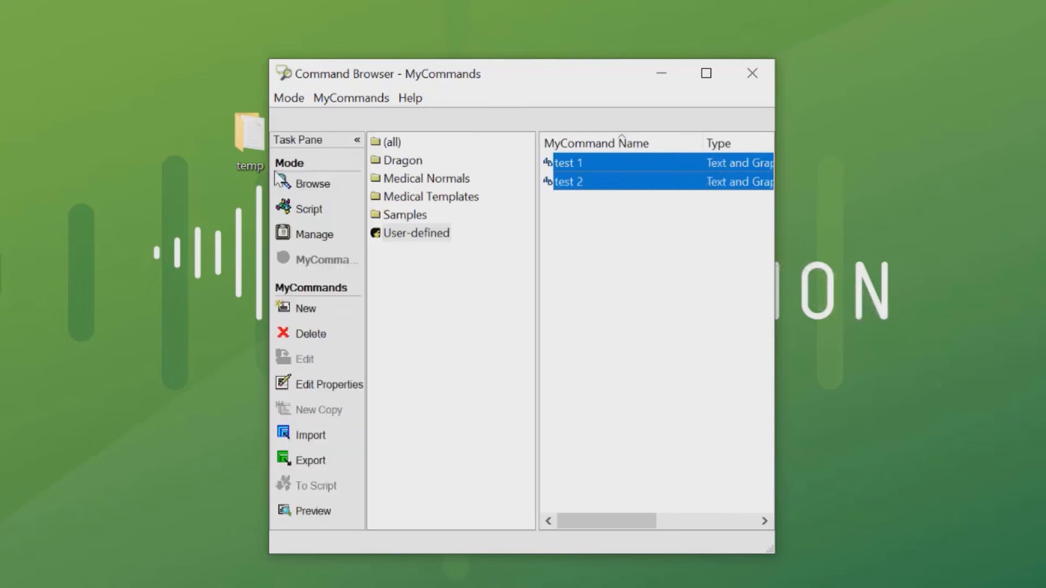
mouse_move(313, 470)
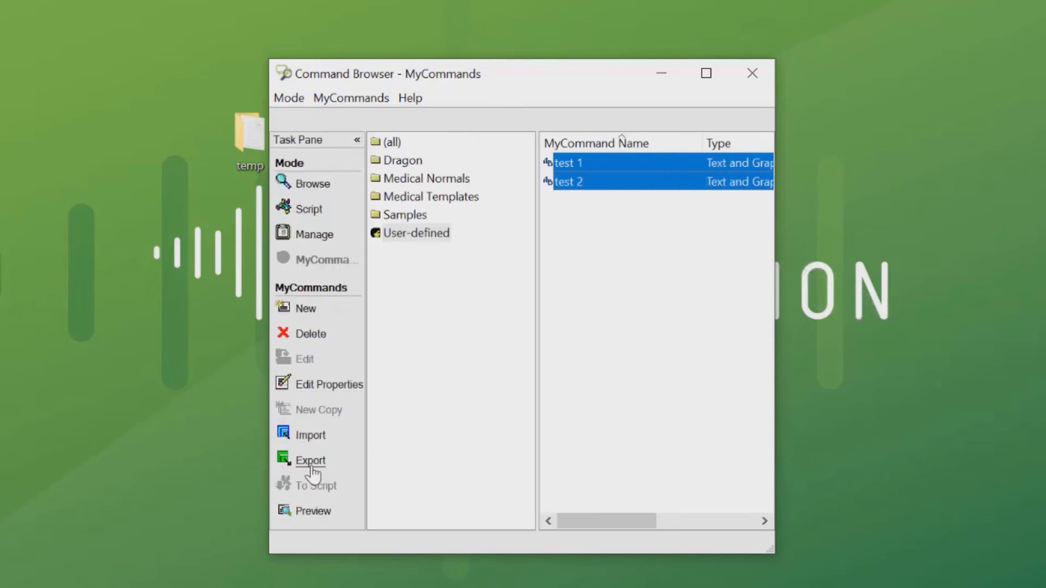
left_click(310, 460)
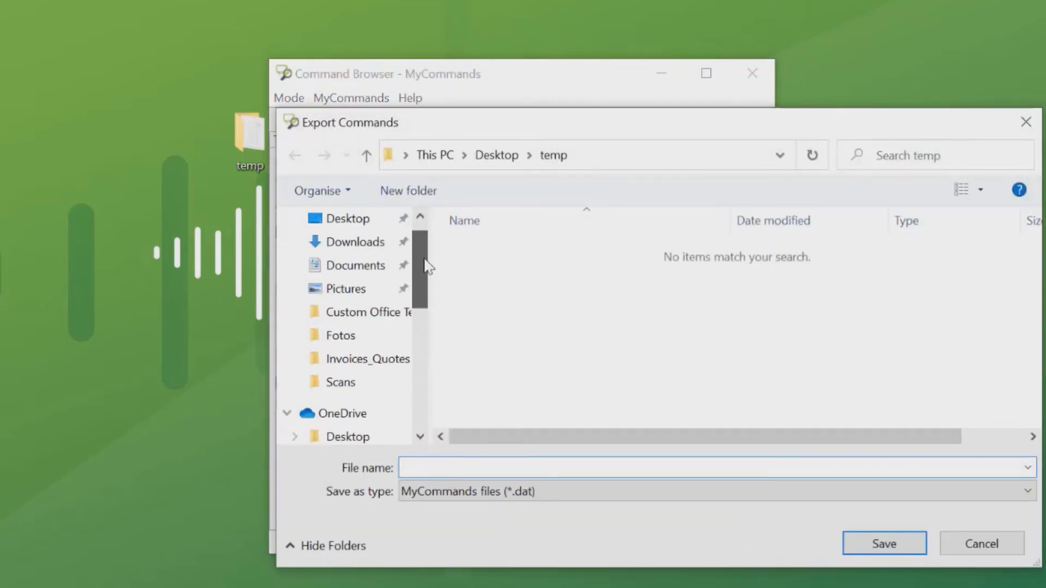
Save the commands as cms.xml (MyCommands XML) in Desktop\temp
left_click(351, 219)
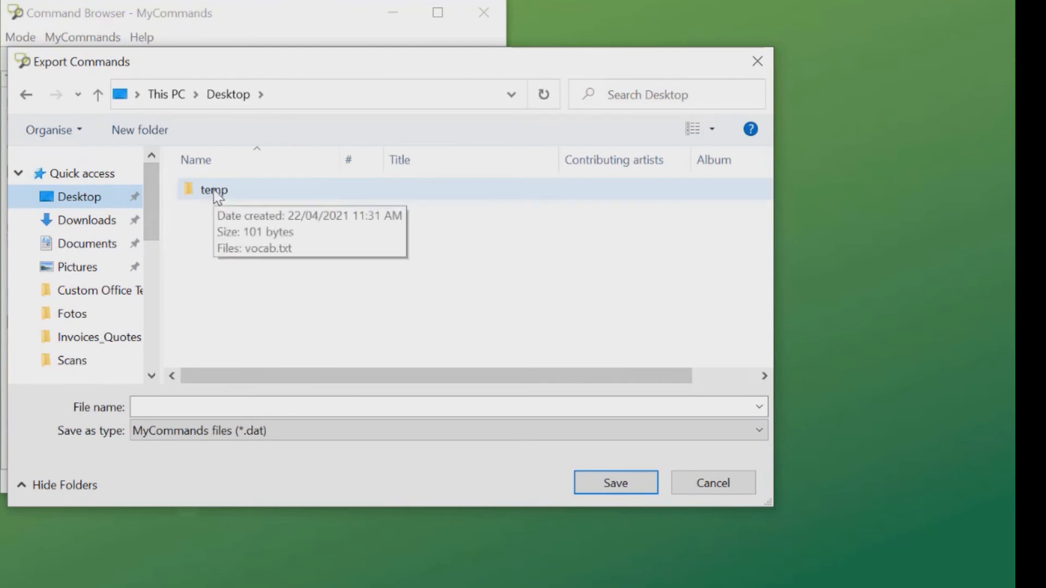
double_click(214, 190)
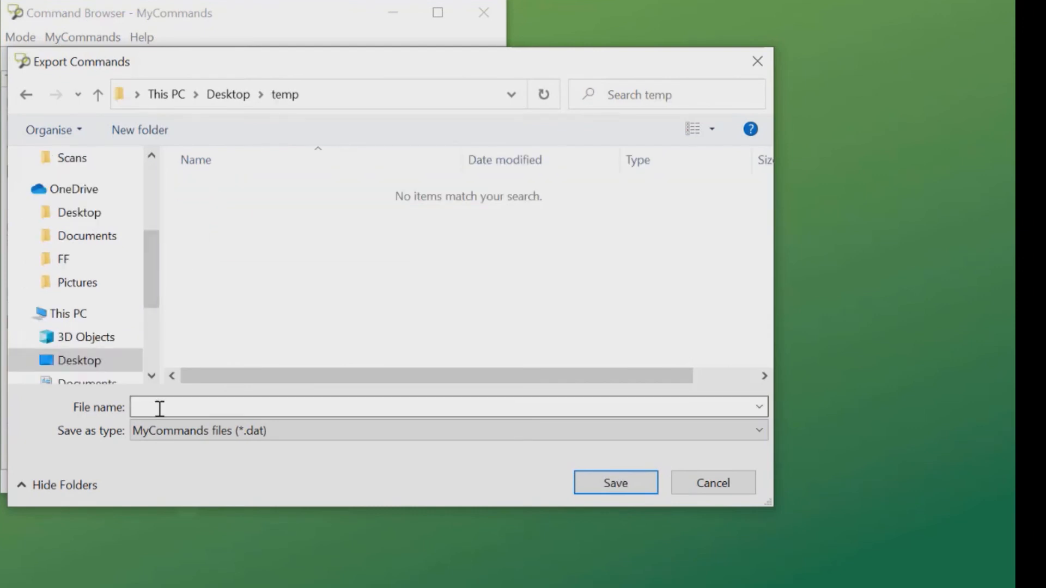
left_click(446, 406)
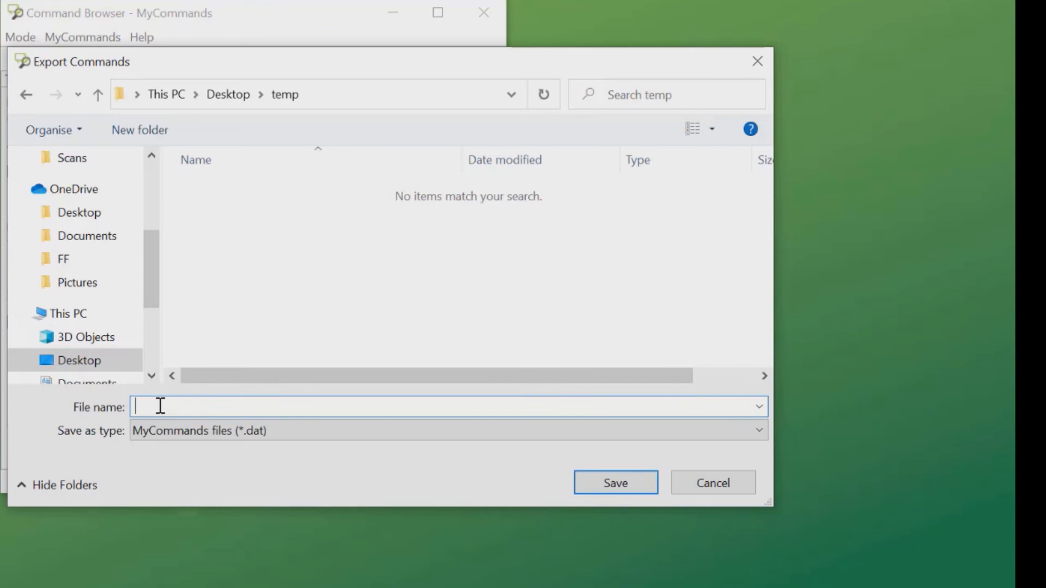
type("c")
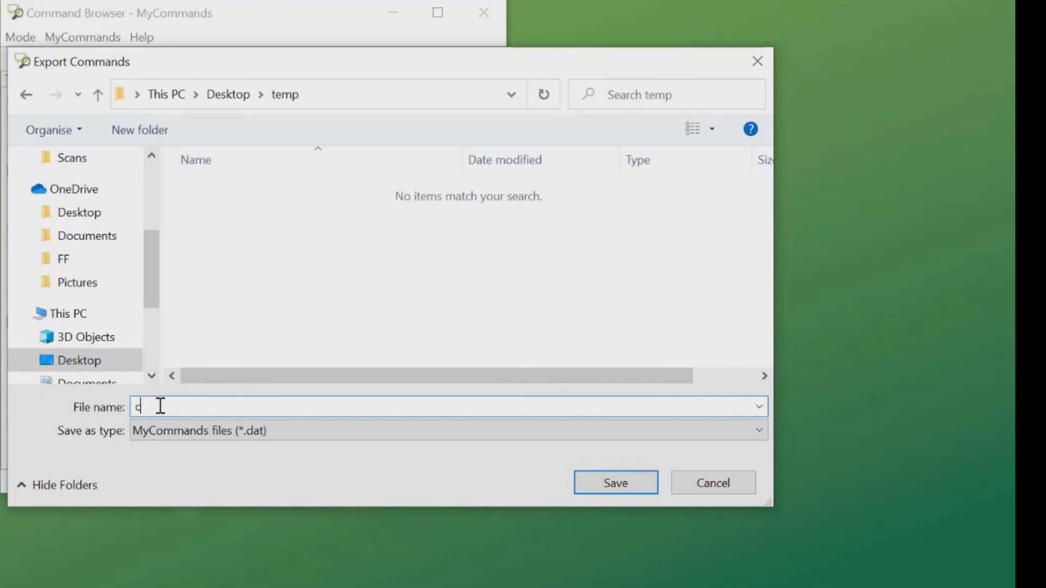
type("ms")
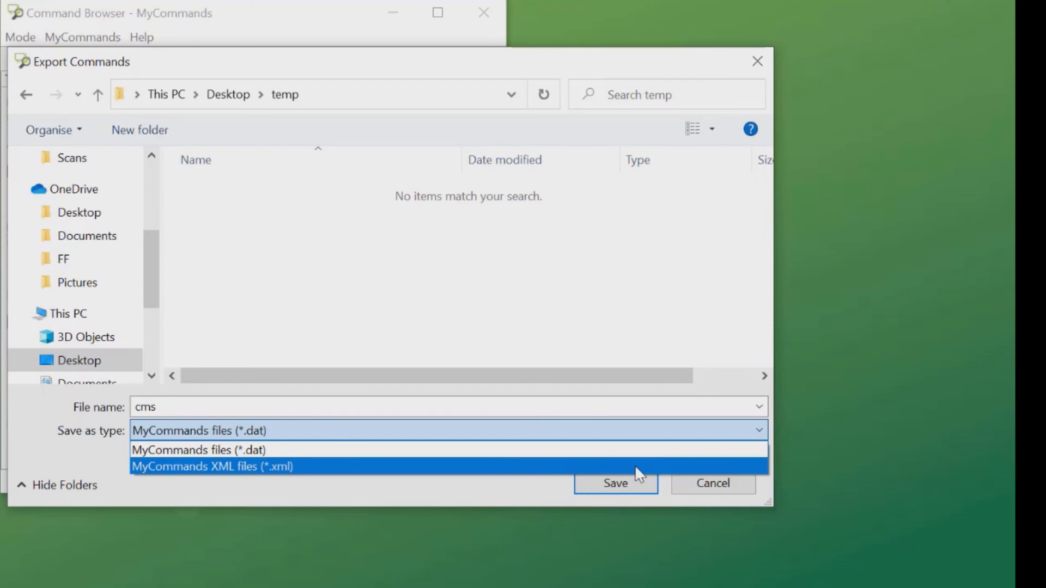
left_click(614, 483)
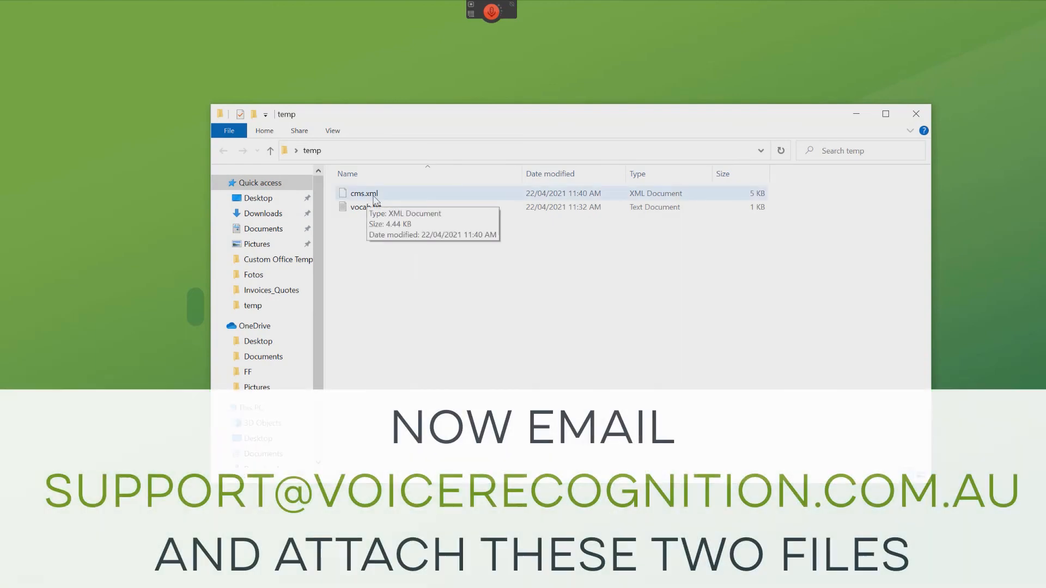
mouse_move(390, 202)
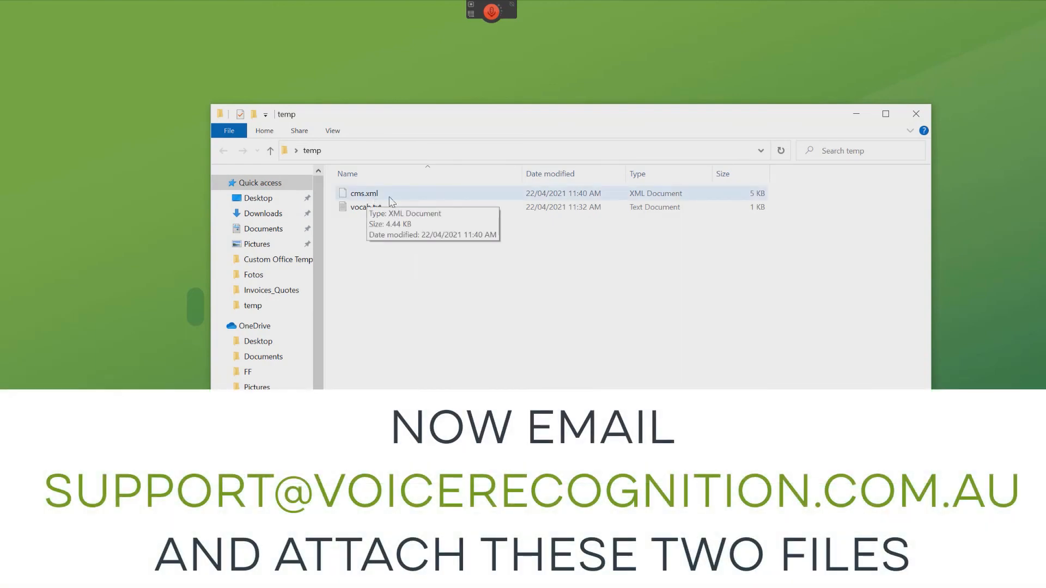